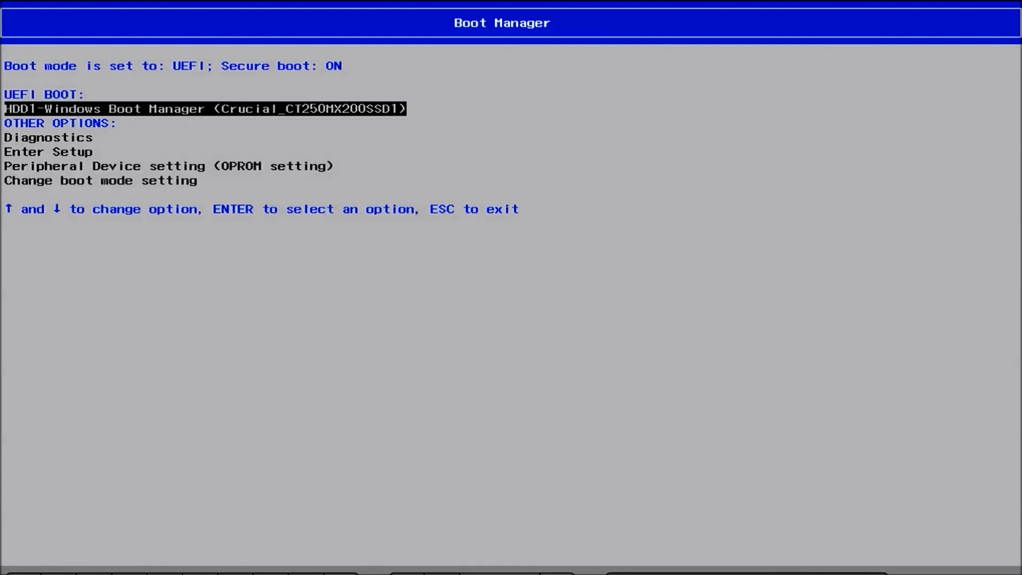
Highlight Diagnostics in the Dell Boot Manager list to start ePSA
key("Down")
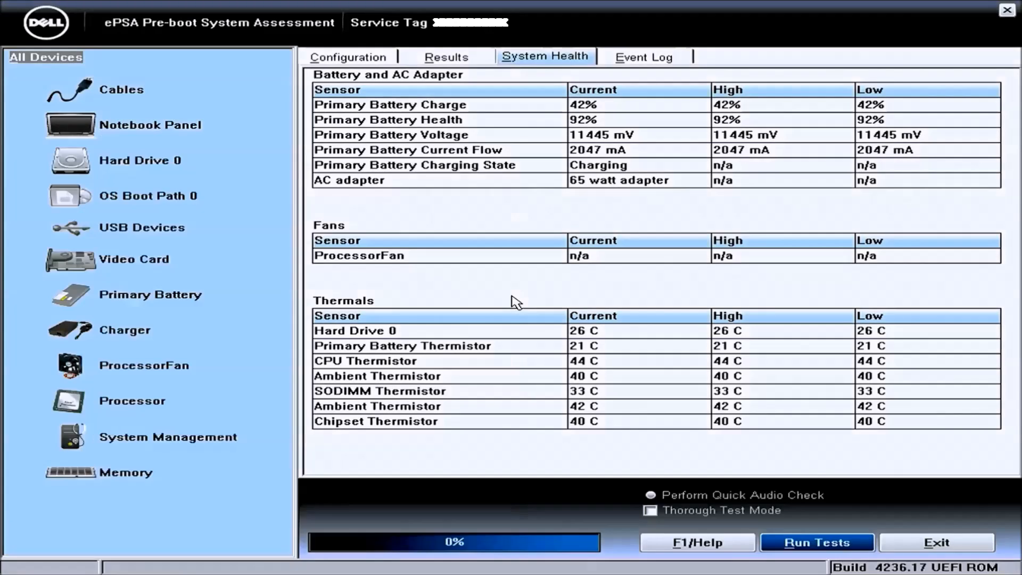
Run the ePSA quick tests on all devices until they reach 100%
left_click(817, 542)
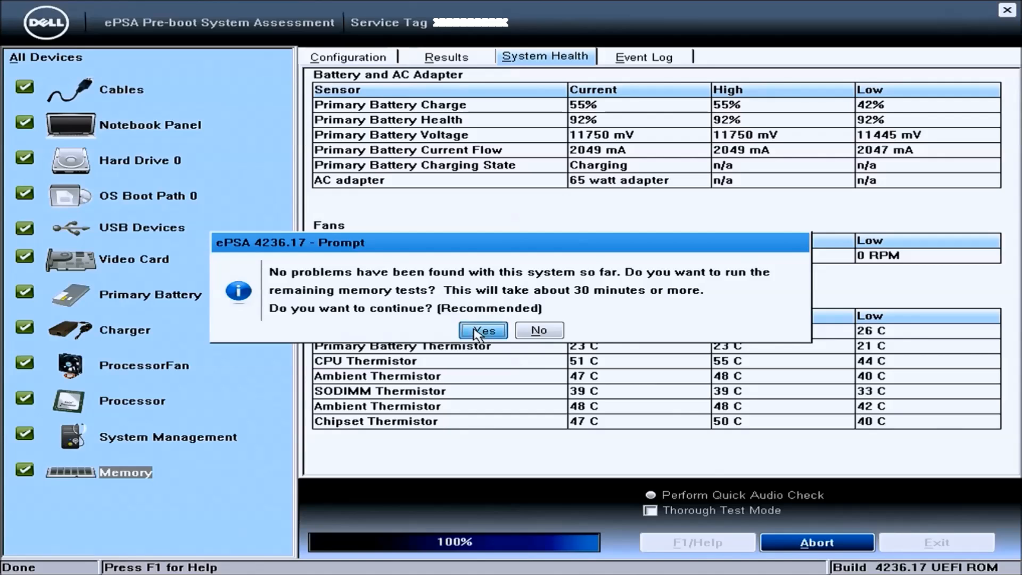
Accept the prompt to run the remaining memory tests
left_click(482, 330)
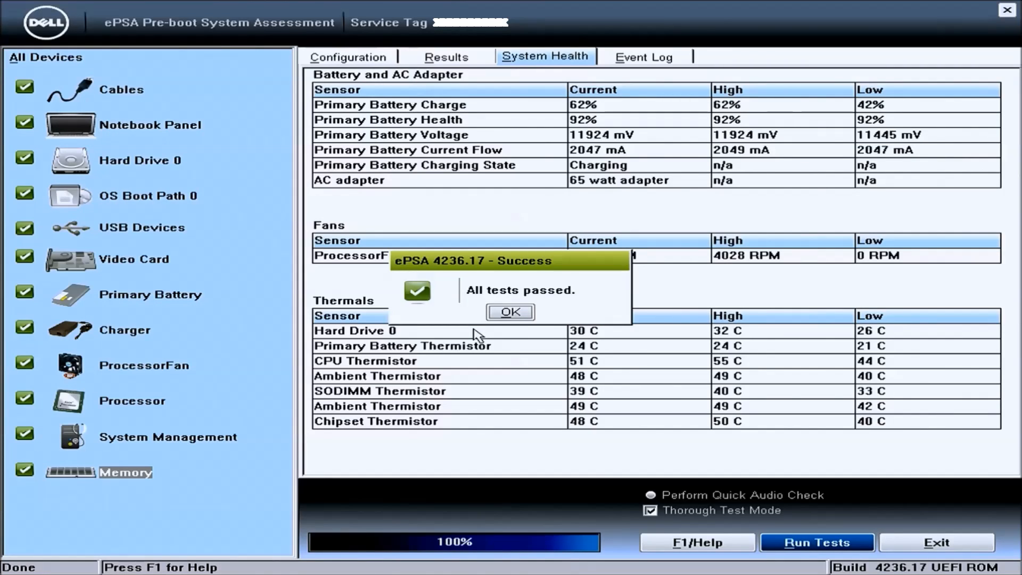
Acknowledge the 'All tests passed' Success dialog with OK
left_click(511, 311)
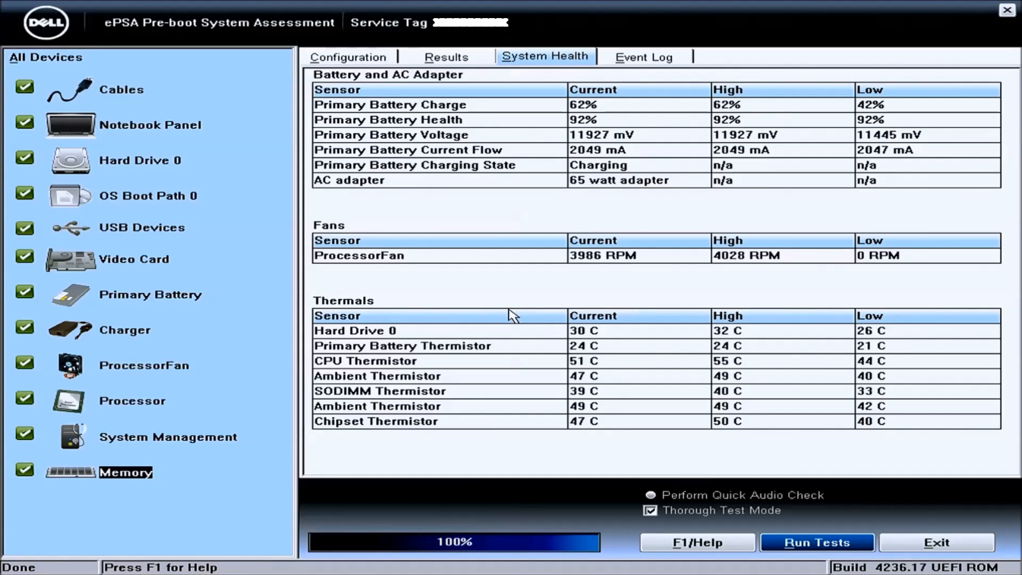
mouse_move(893, 455)
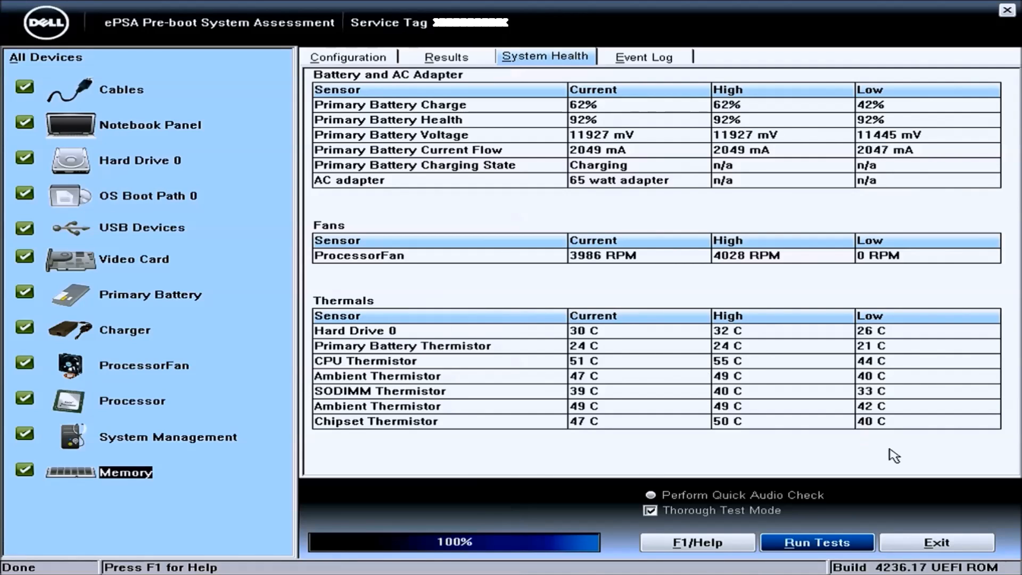
mouse_move(762, 490)
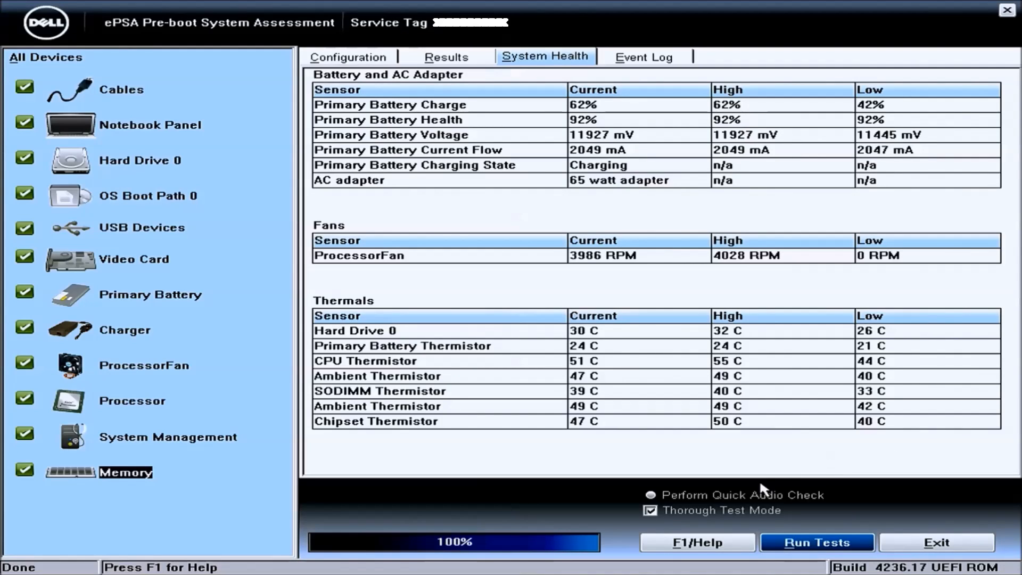
mouse_move(936, 542)
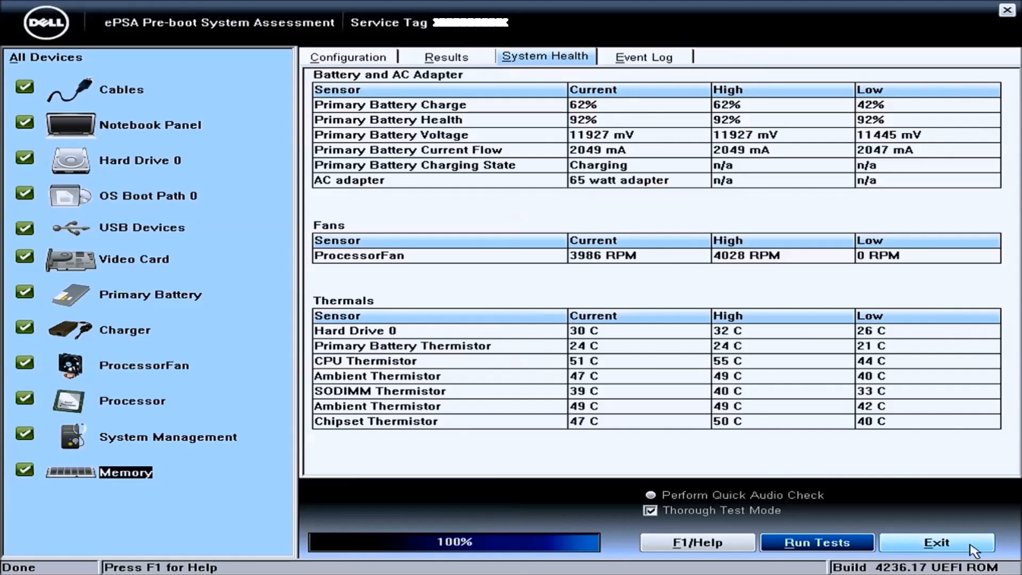
Exit ePSA diagnostics and confirm the 'Exit and Reboot' prompt
left_click(937, 542)
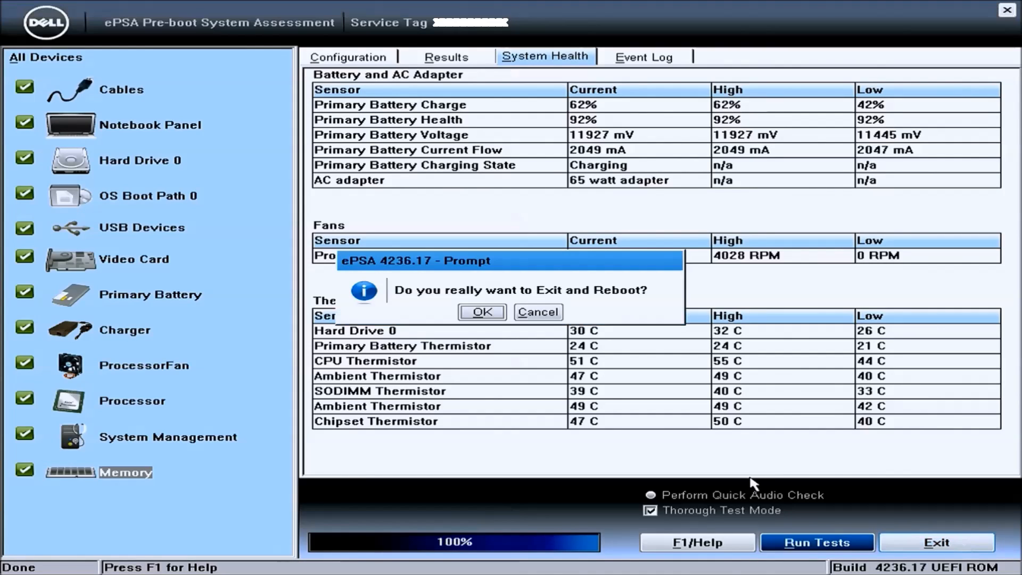
mouse_move(482, 313)
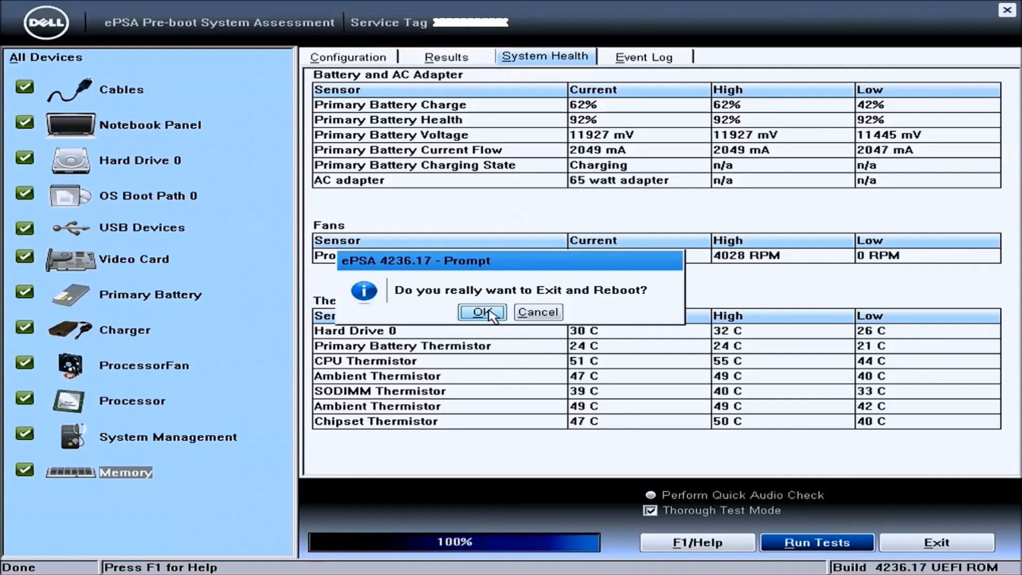
left_click(481, 312)
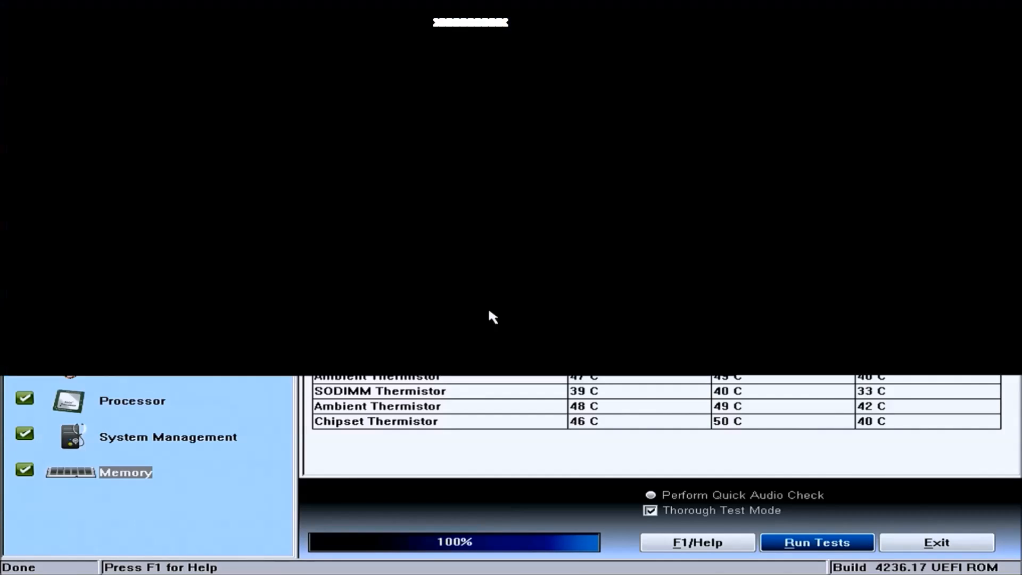